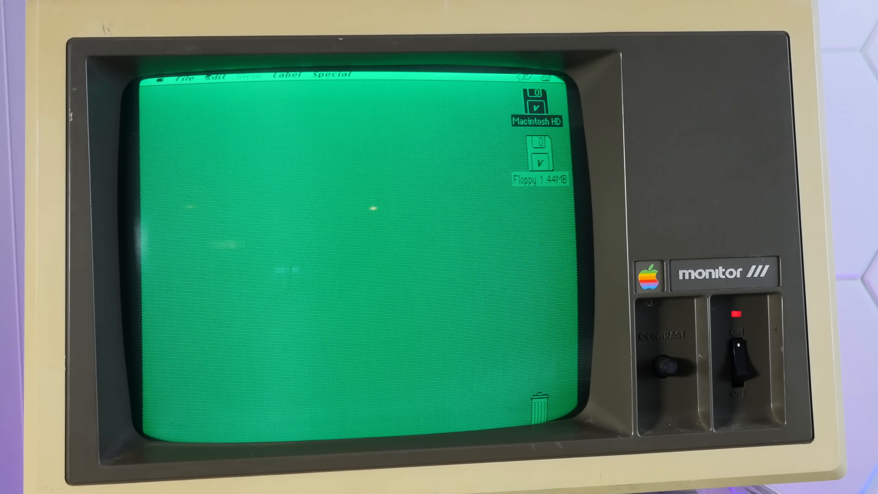
Bring up the Apple menu's desk accessory list and dismiss it without choosing.
left_click(159, 77)
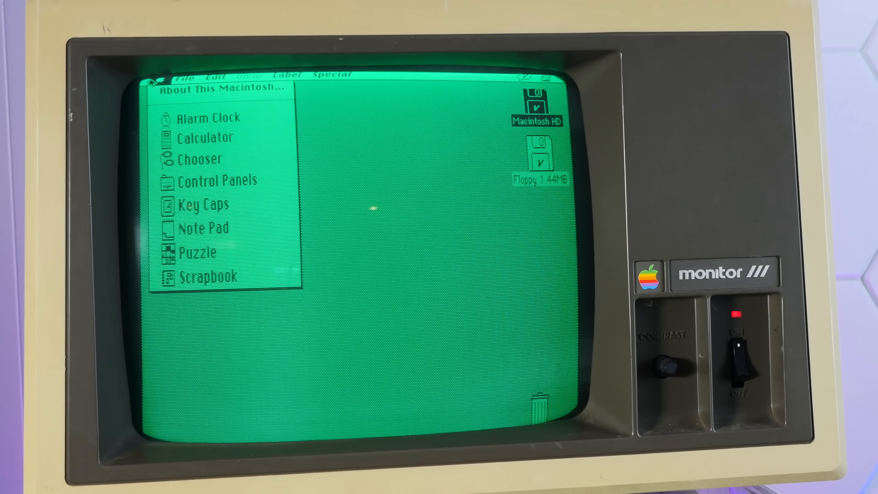
left_click(215, 90)
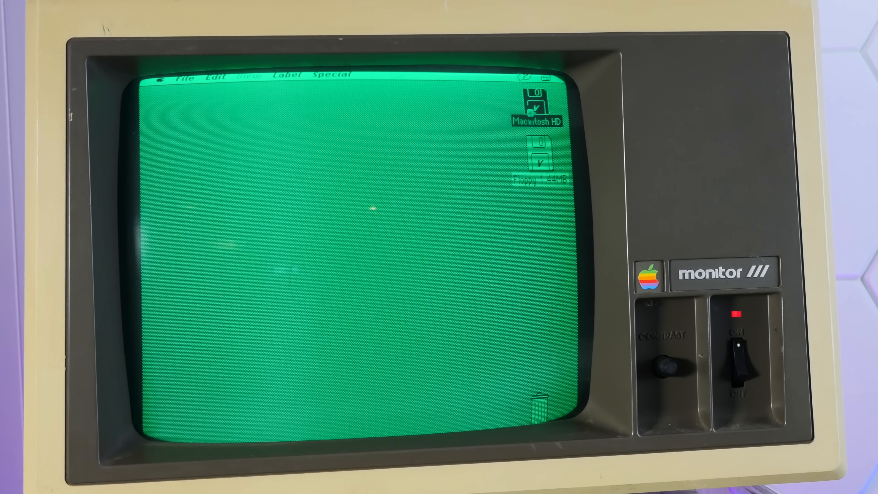
Open Macintosh HD and the Speedometer 3.06 folder, selecting the Speedometer 3.06 application.
double_click(538, 109)
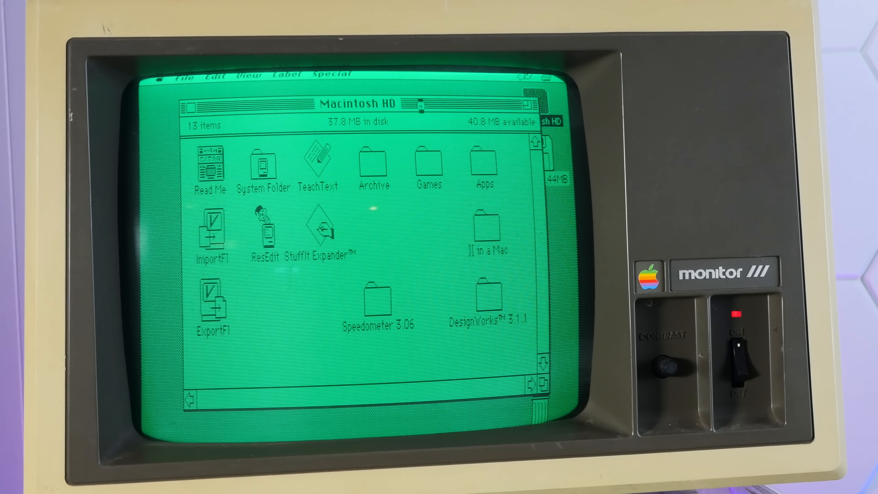
left_click(481, 165)
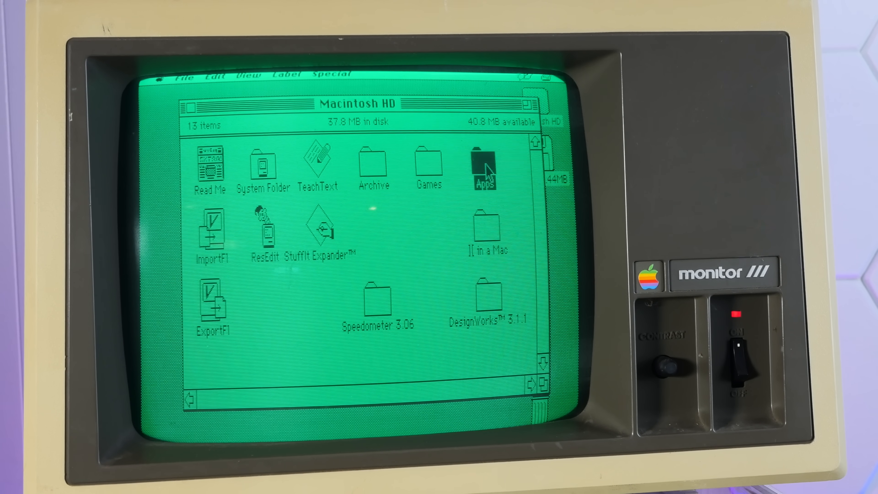
double_click(483, 162)
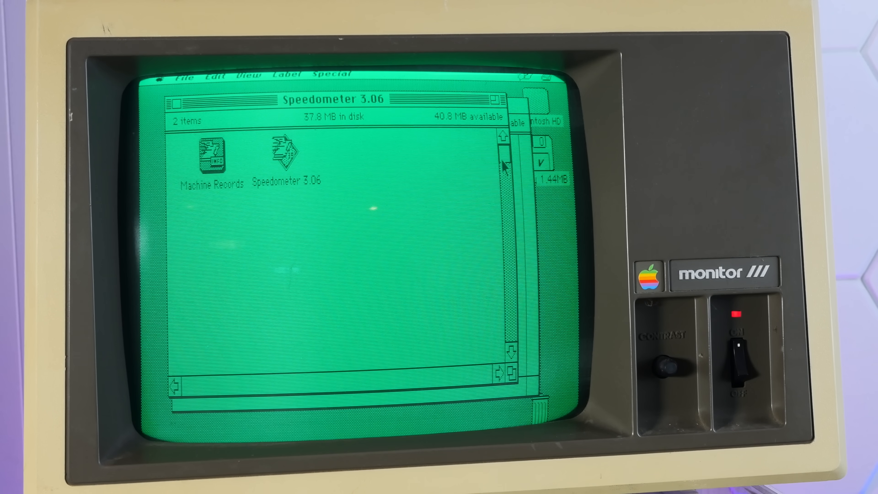
left_click(284, 155)
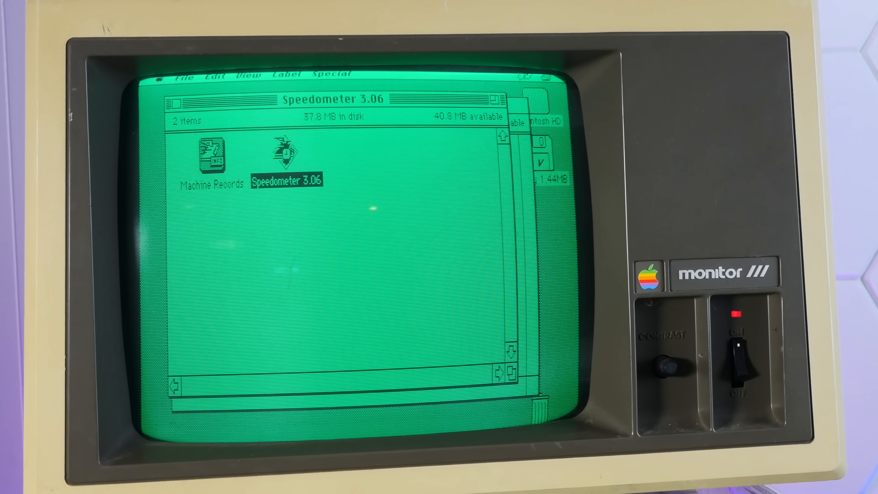